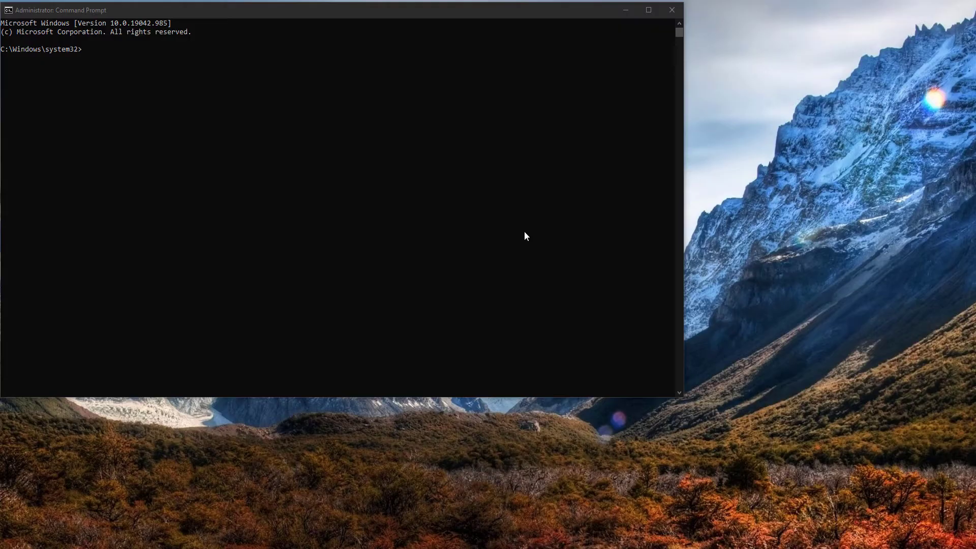
mouse_move(545, 256)
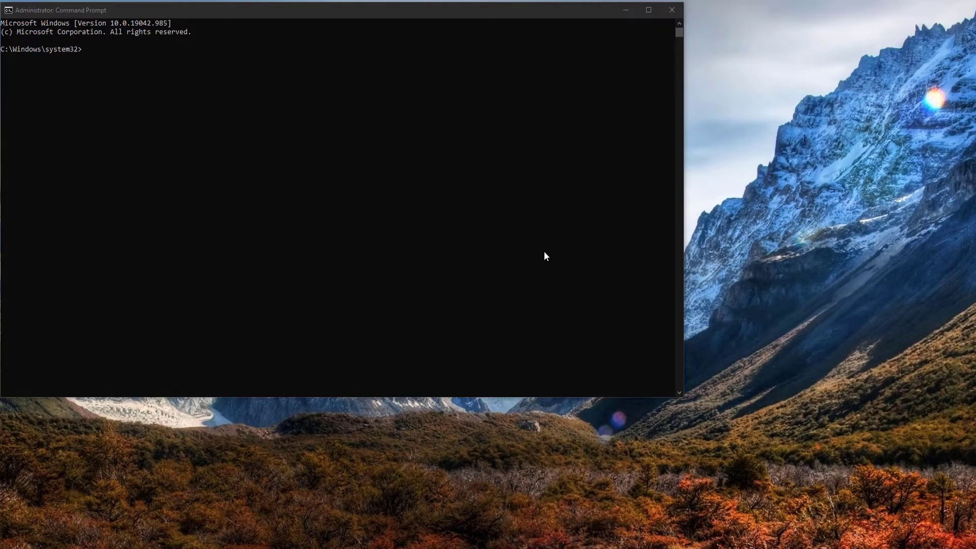
mouse_move(514, 238)
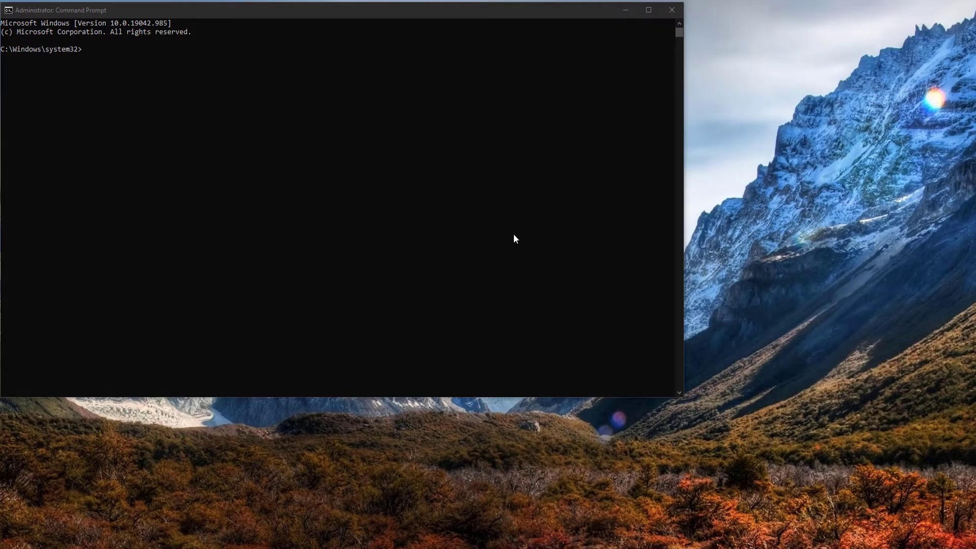
mouse_move(453, 201)
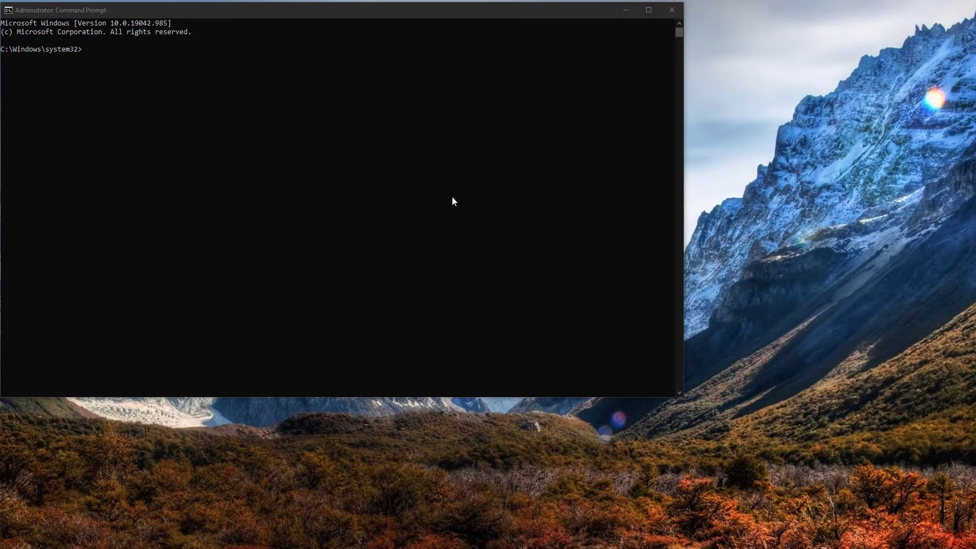
mouse_move(417, 176)
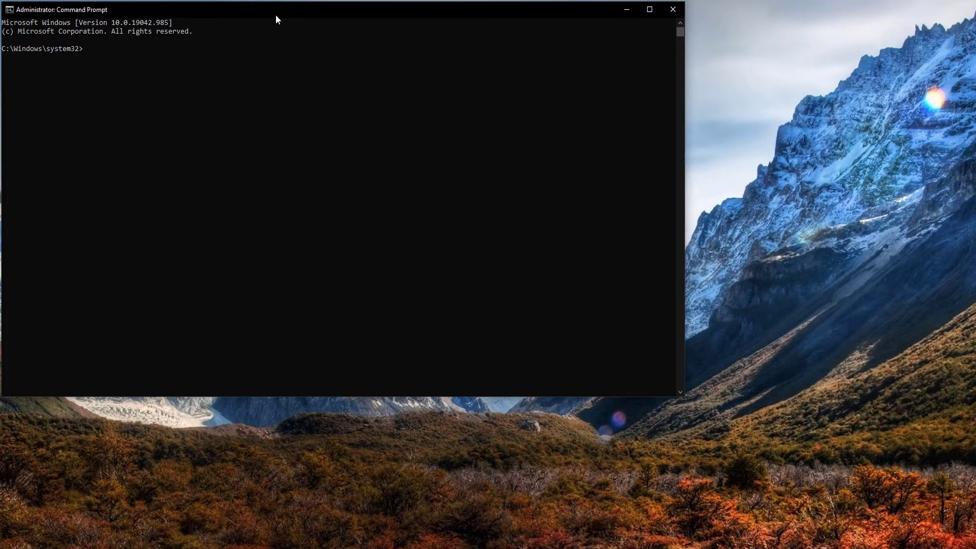
mouse_move(295, 17)
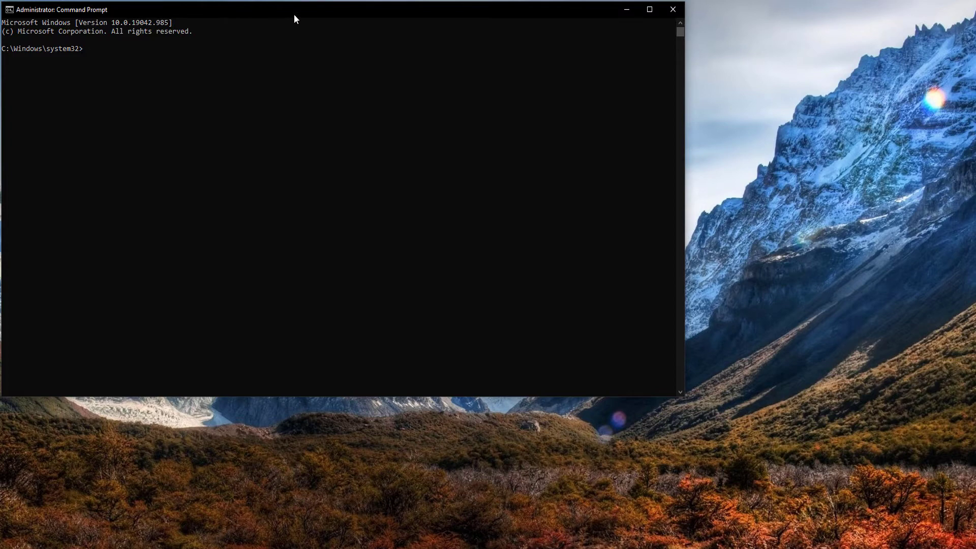
mouse_move(325, 17)
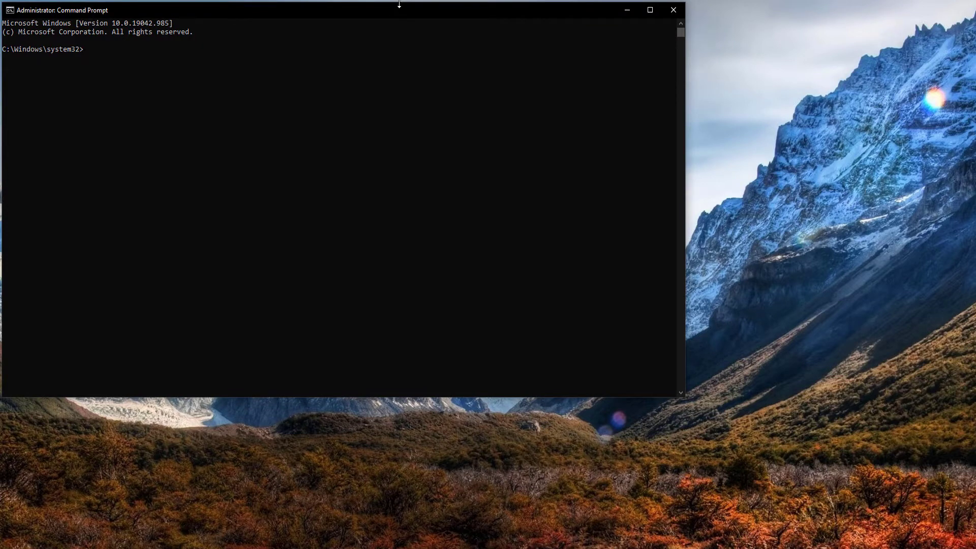
mouse_move(382, 18)
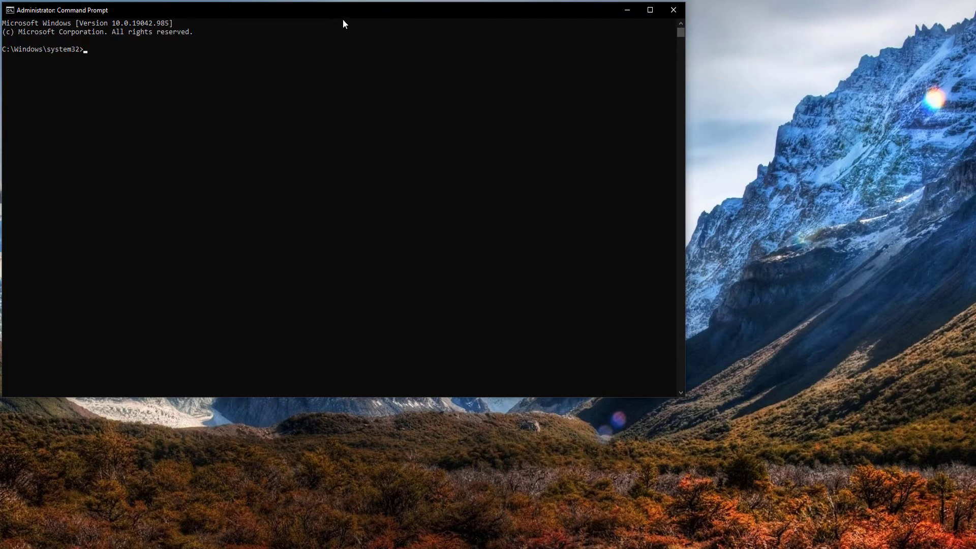
mouse_move(361, 18)
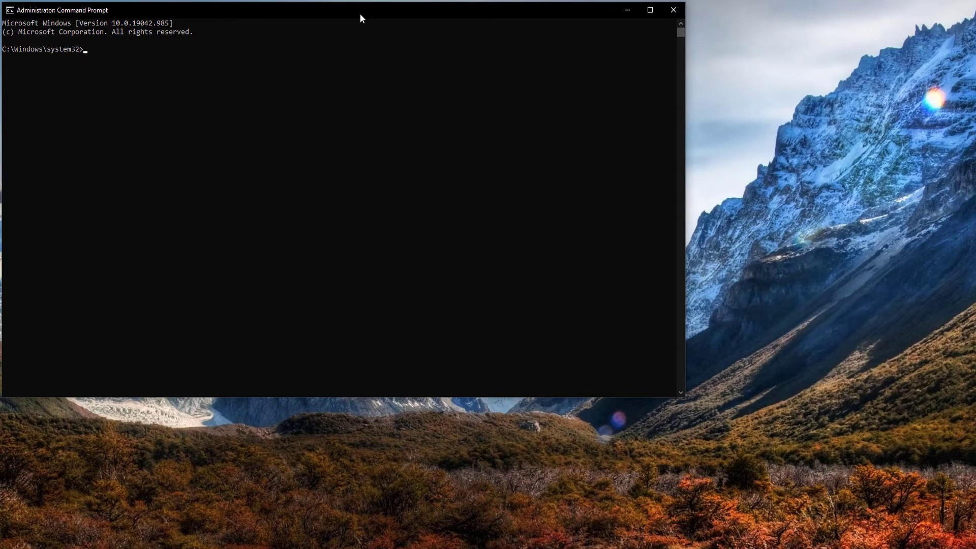
mouse_move(365, 14)
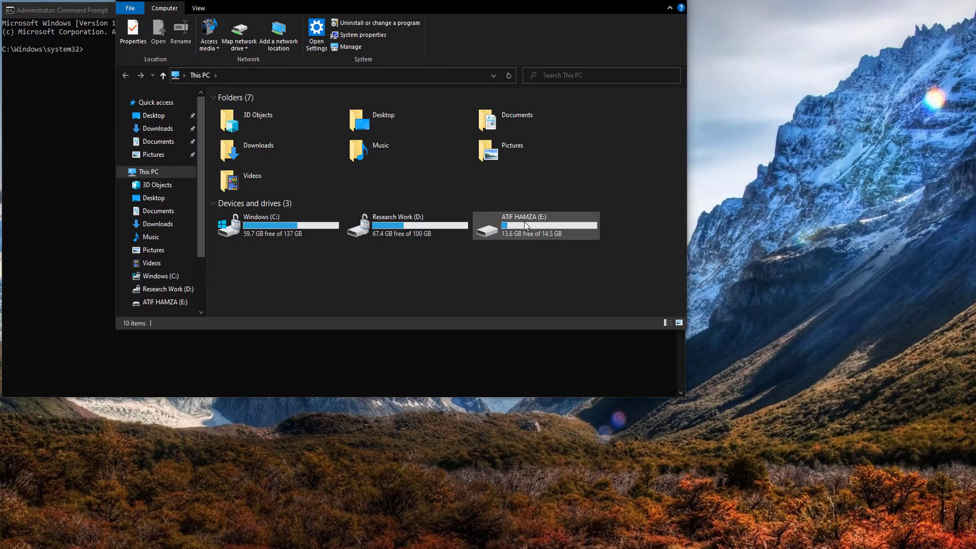
- Check the free space of USB drive E: in This PC before wiping
click(534, 226)
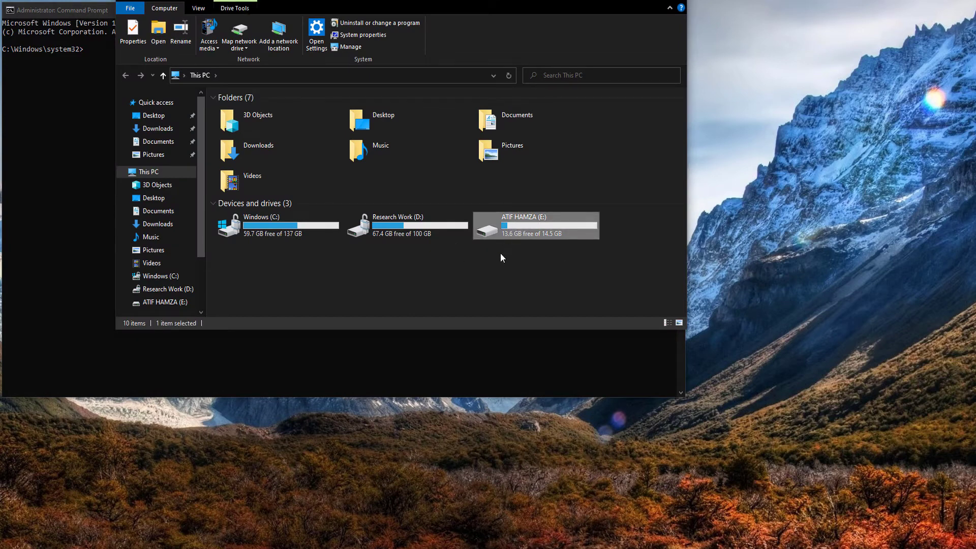
click(532, 270)
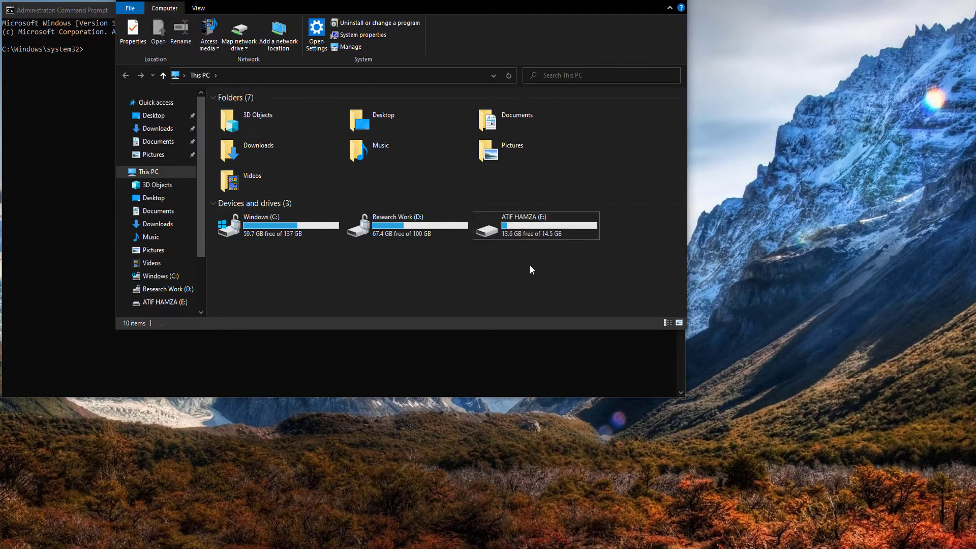
mouse_move(526, 242)
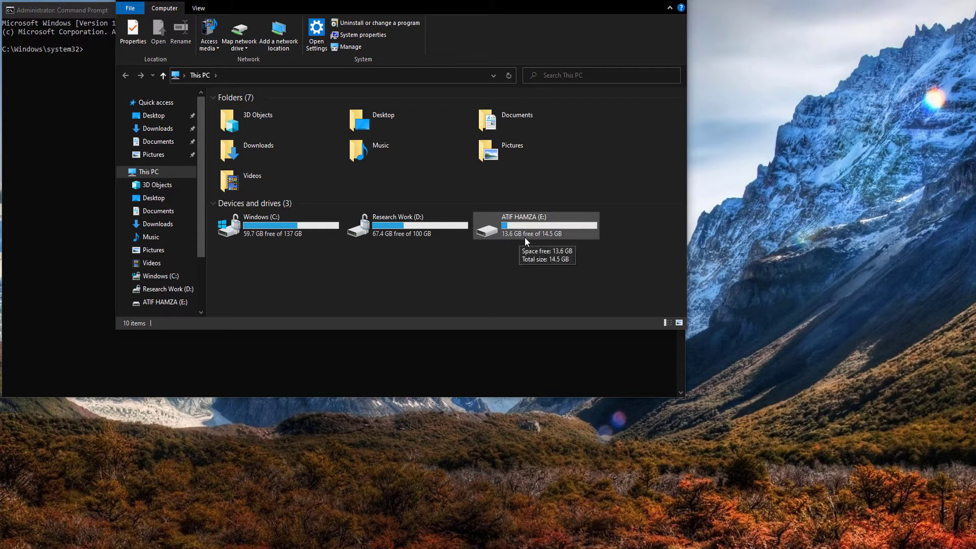
double_click(523, 225)
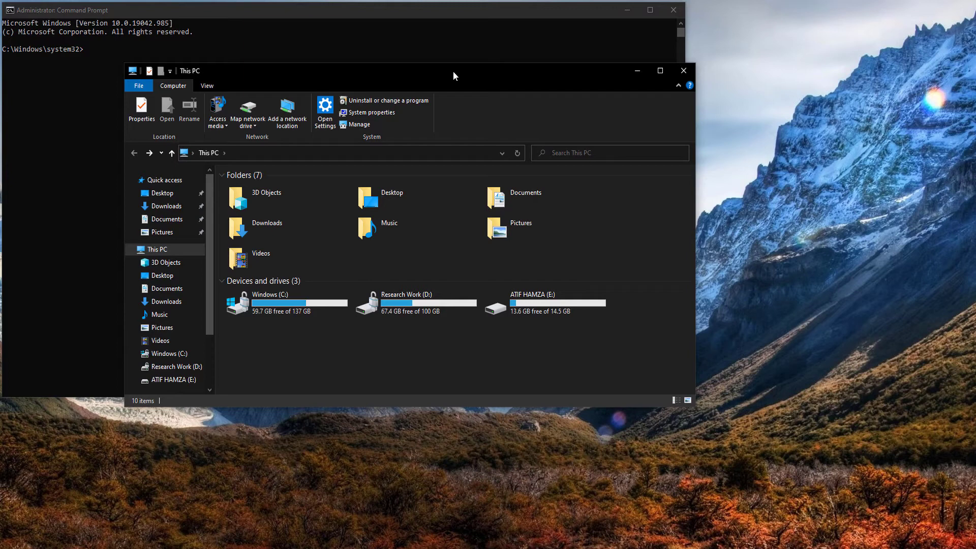
mouse_move(534, 351)
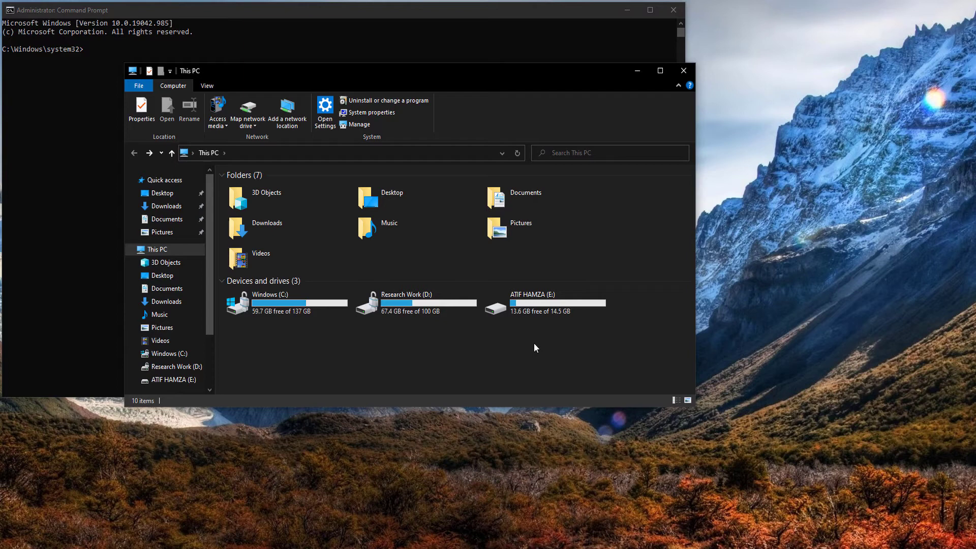
mouse_move(528, 344)
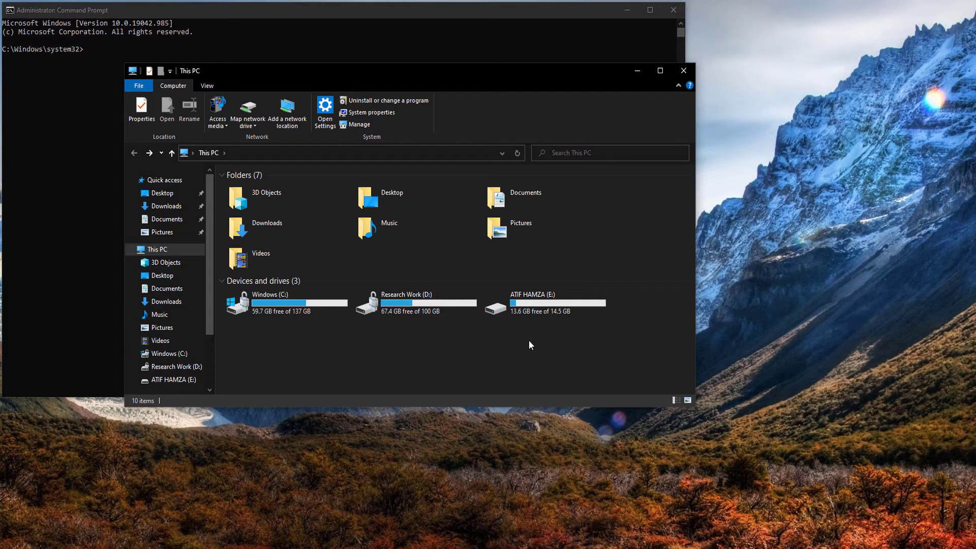
mouse_move(515, 306)
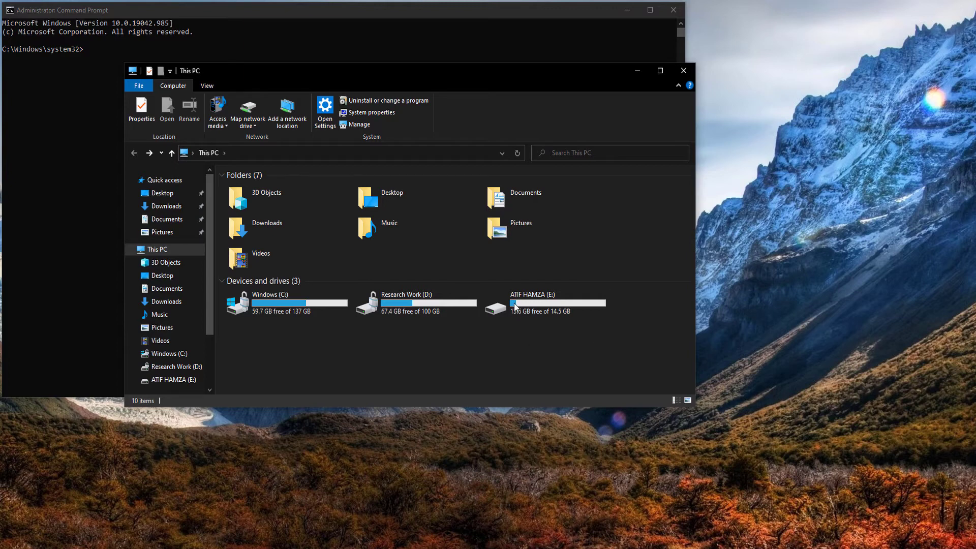
click(543, 303)
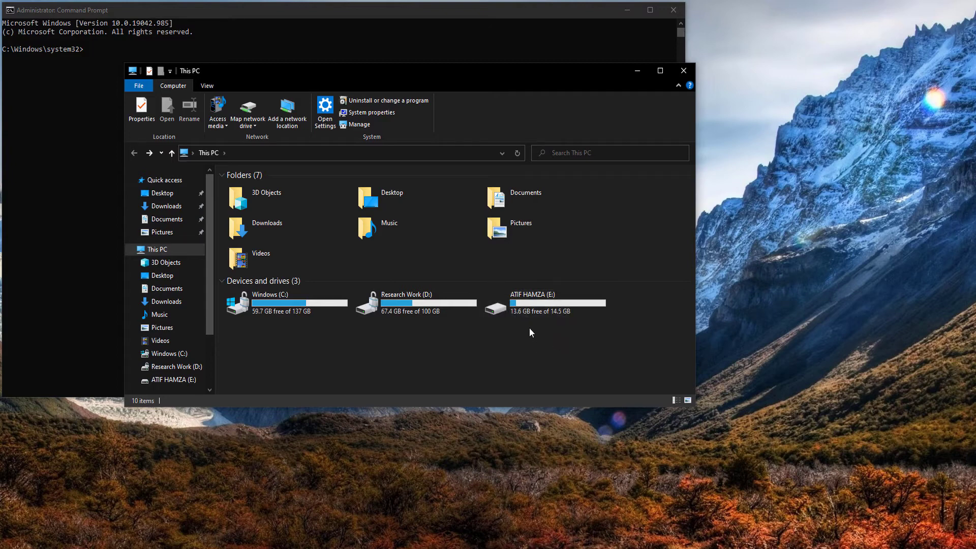
mouse_move(514, 345)
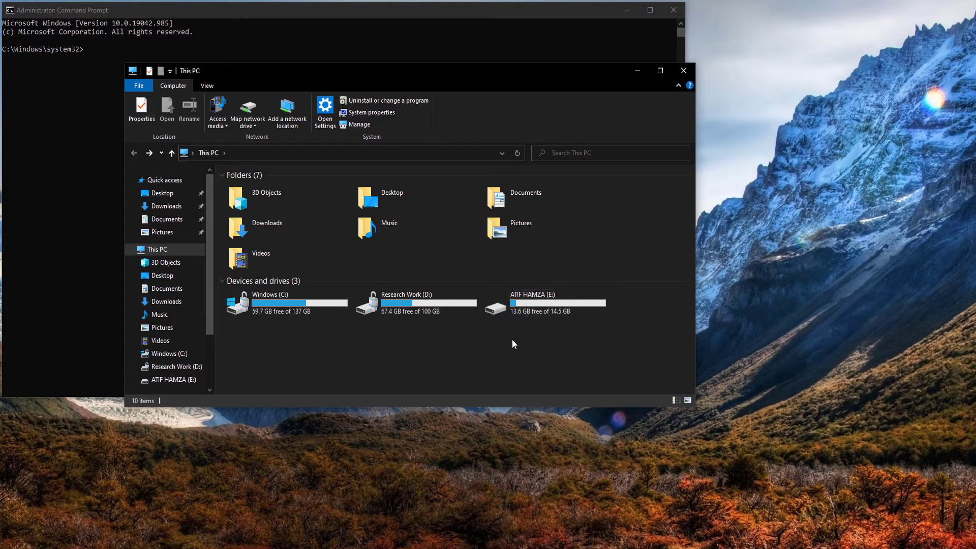
mouse_move(430, 65)
text(cmd)
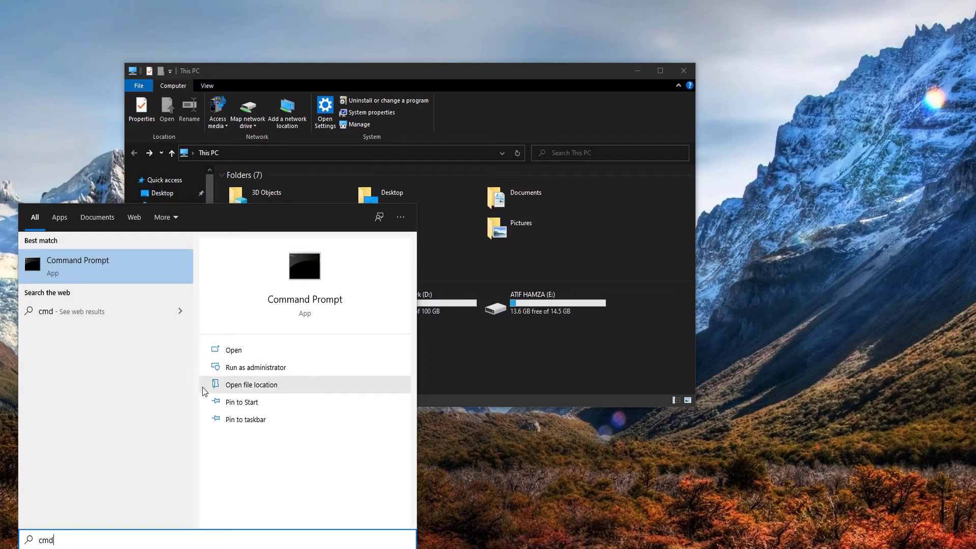
mouse_move(308, 311)
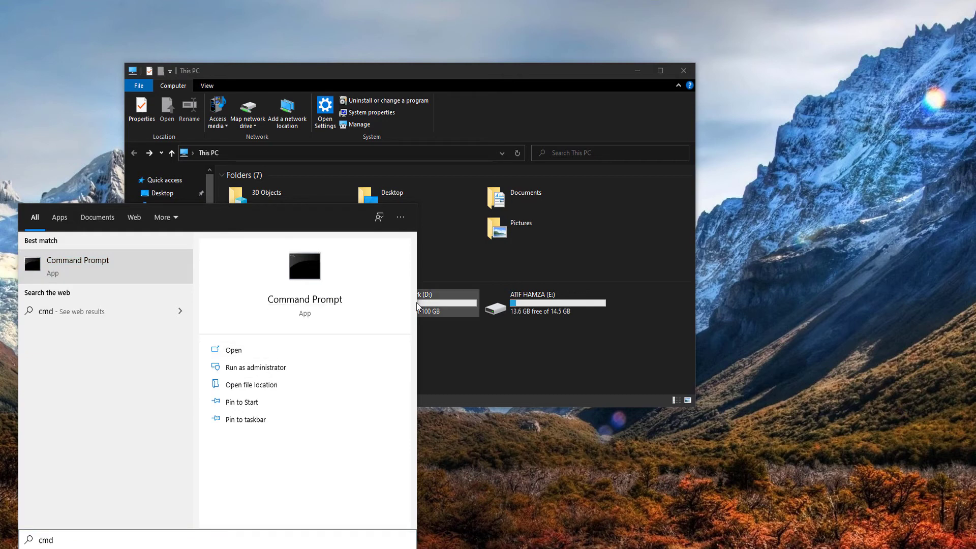
- Start cipher /w:E: in an administrator Command Prompt to wipe free space on E:
click(256, 367)
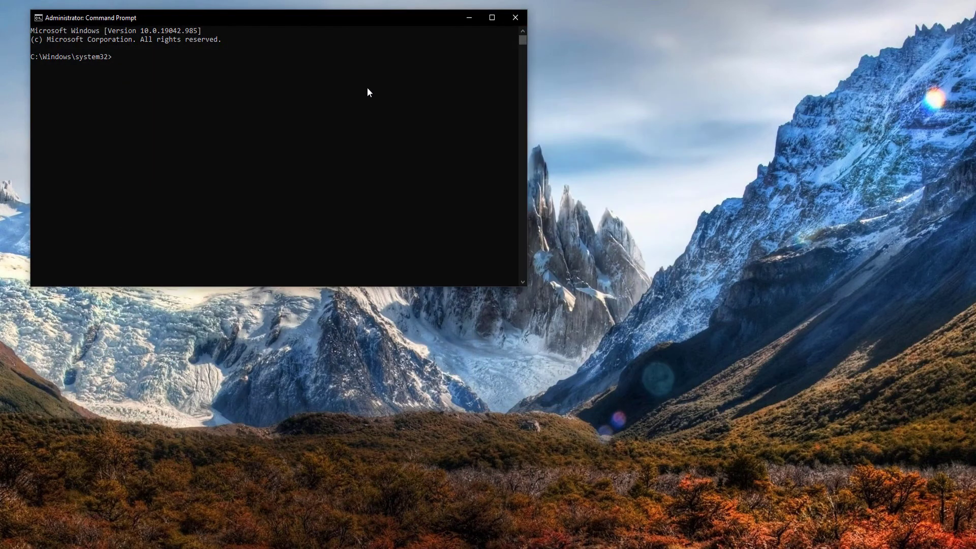
text(c)
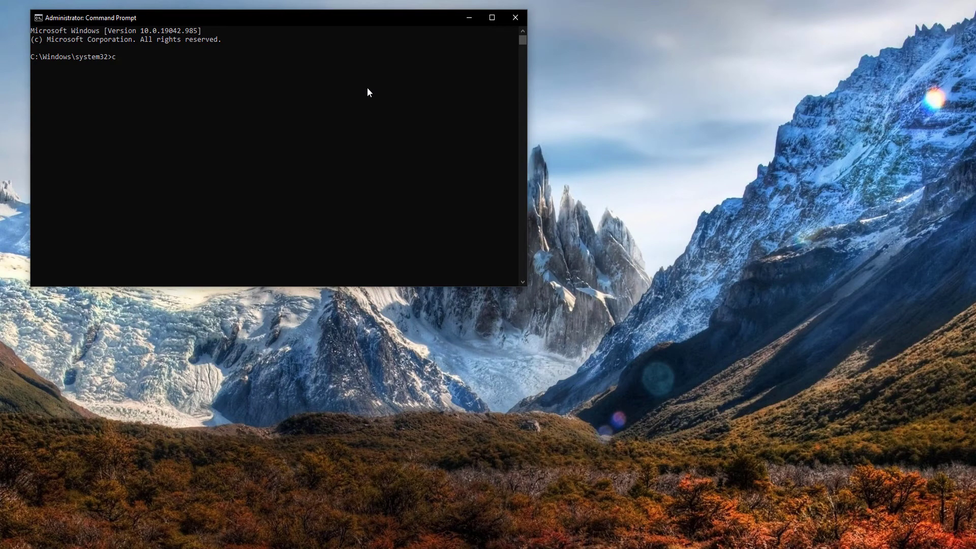
text(i)
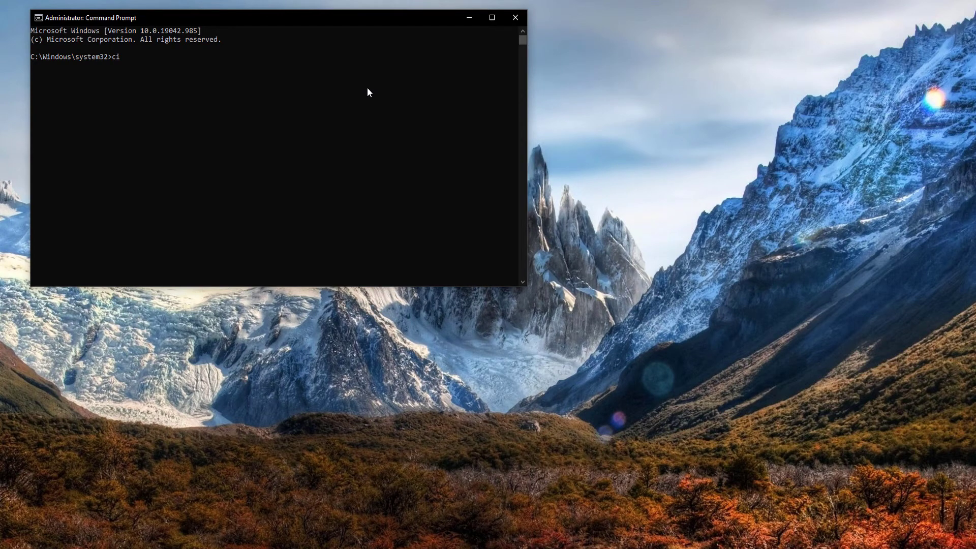
text(pher /)
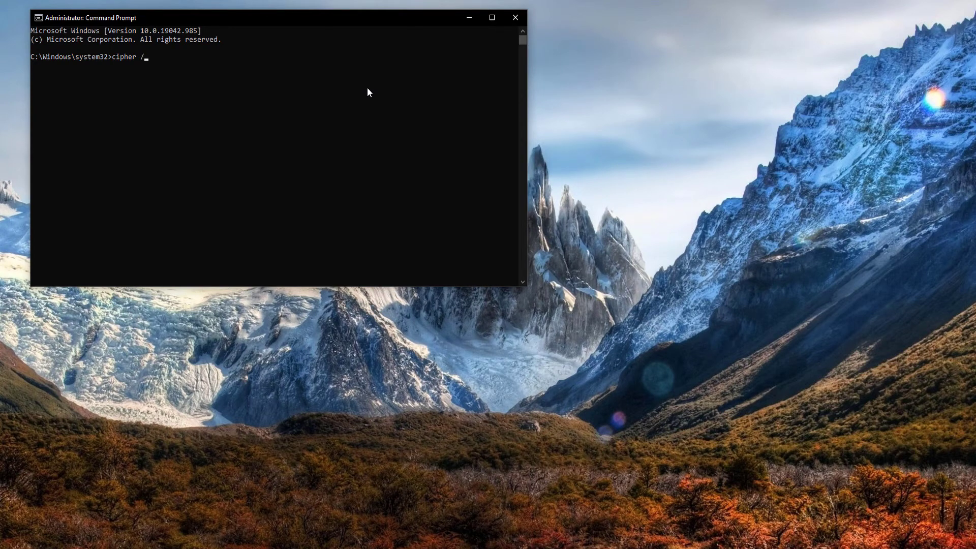
text(w)
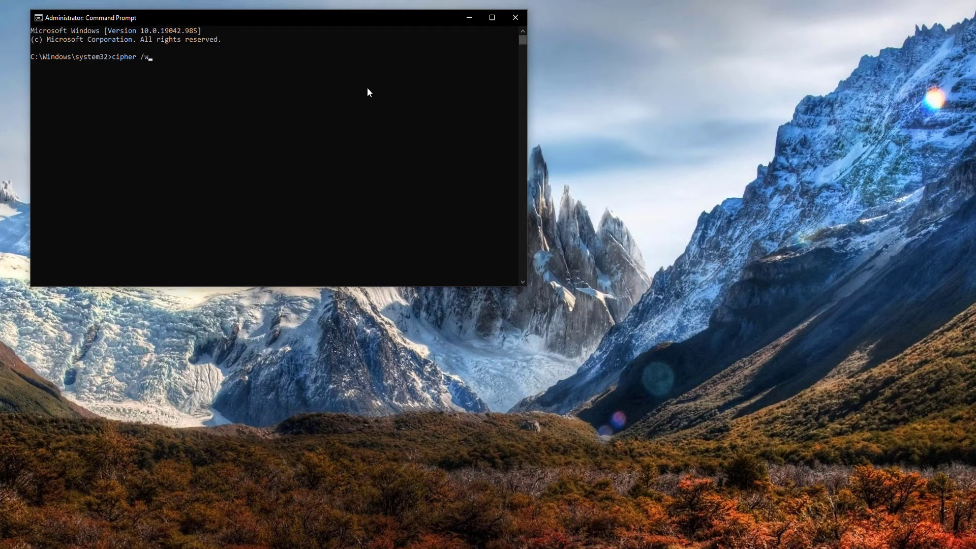
text(:E:)
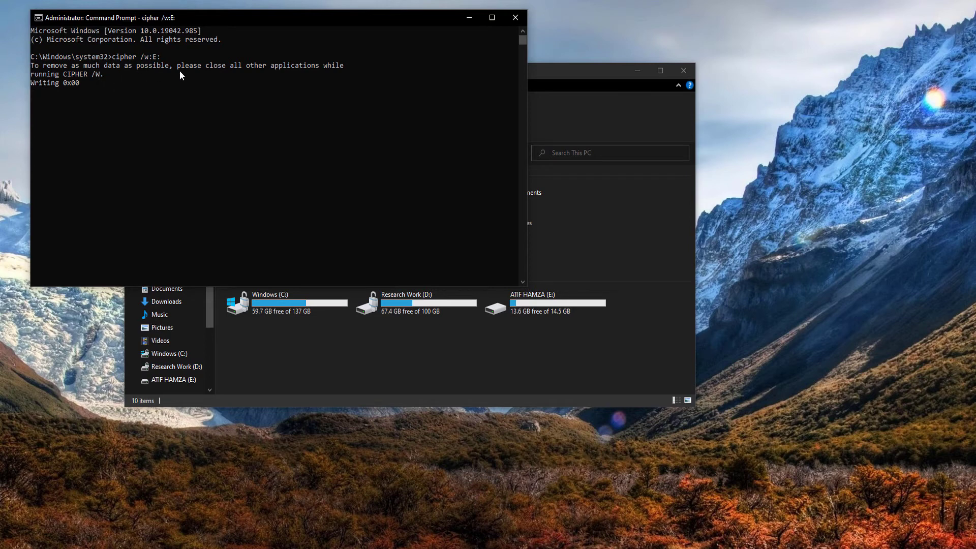
click(545, 303)
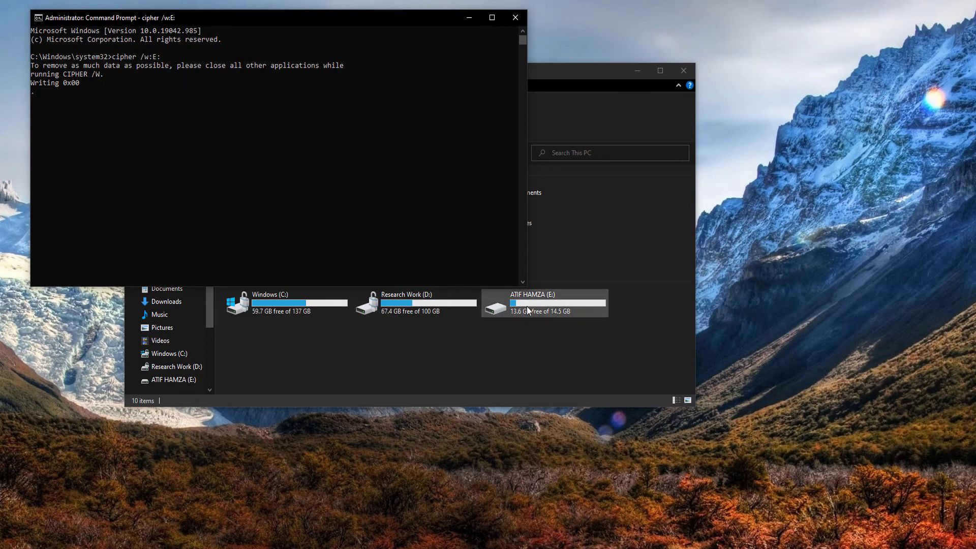
double_click(532, 303)
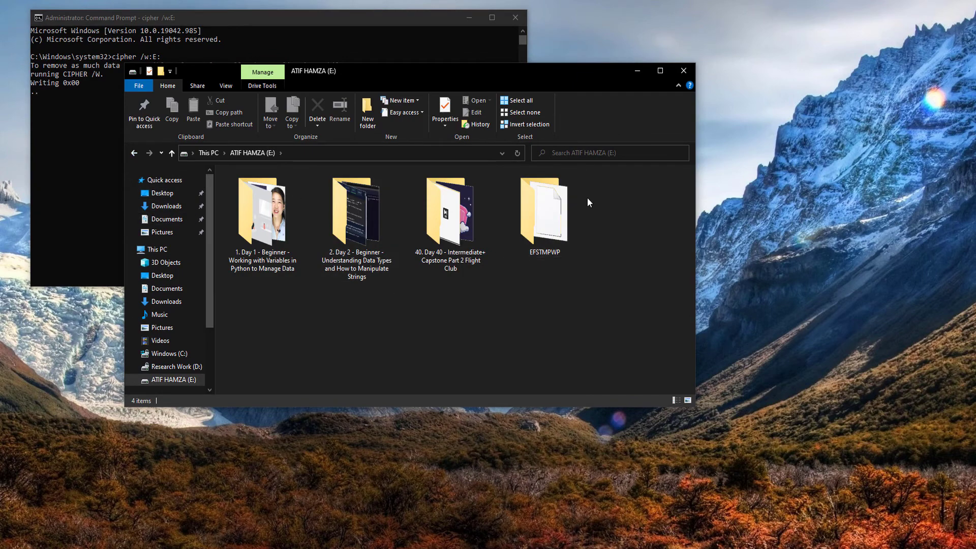
click(543, 211)
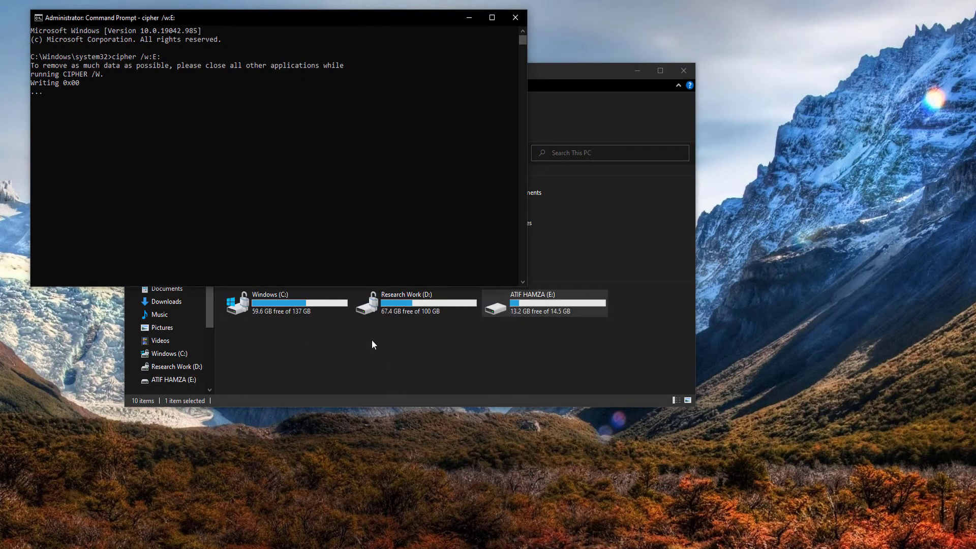
mouse_move(529, 336)
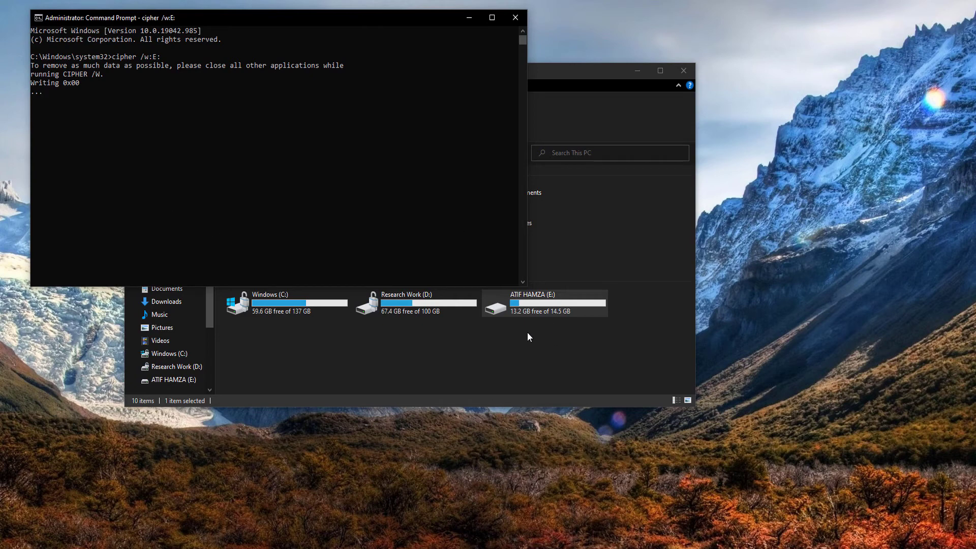
mouse_move(584, 356)
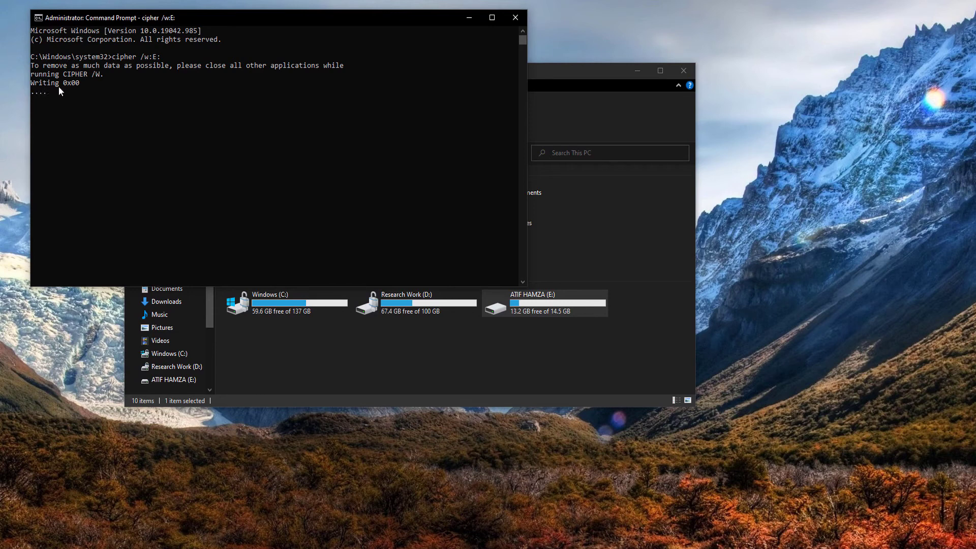
mouse_move(81, 92)
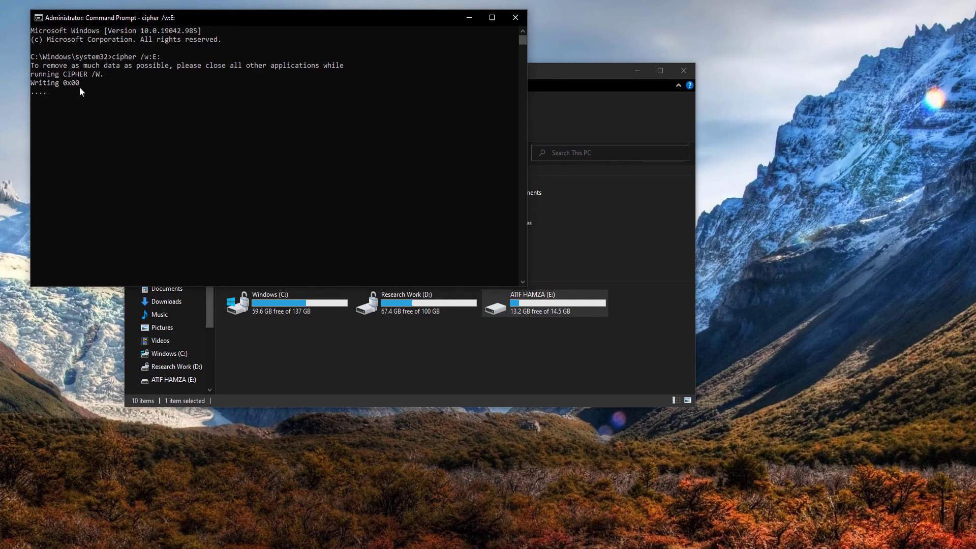
mouse_move(61, 101)
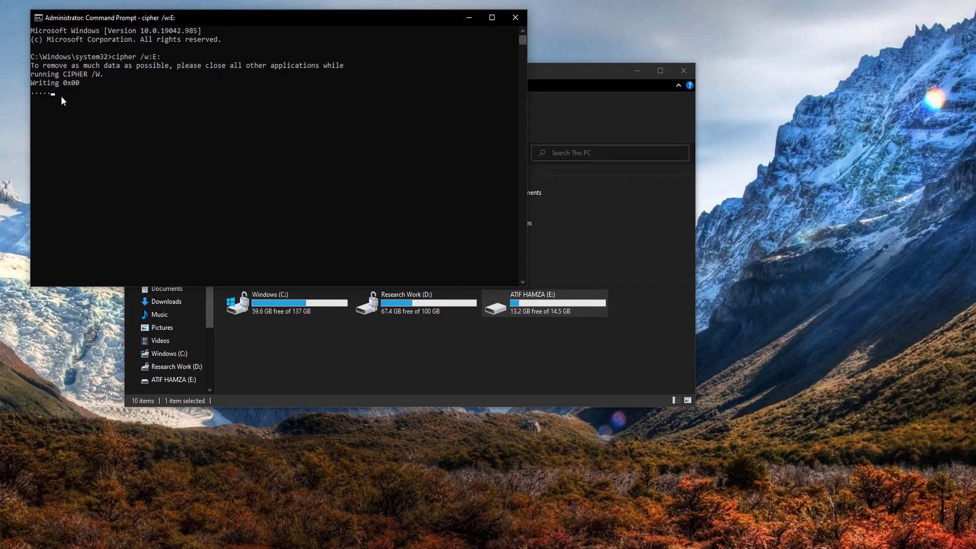
mouse_move(256, 145)
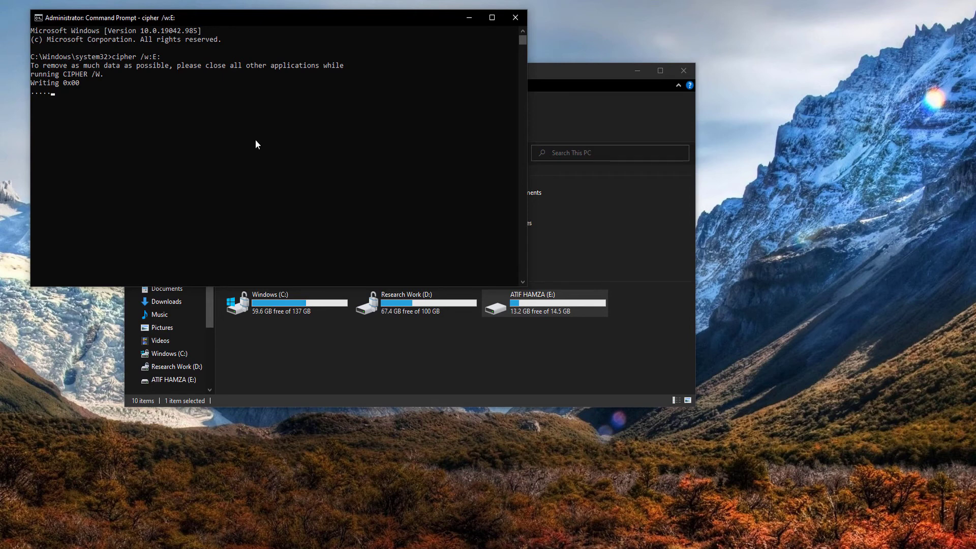
mouse_move(166, 129)
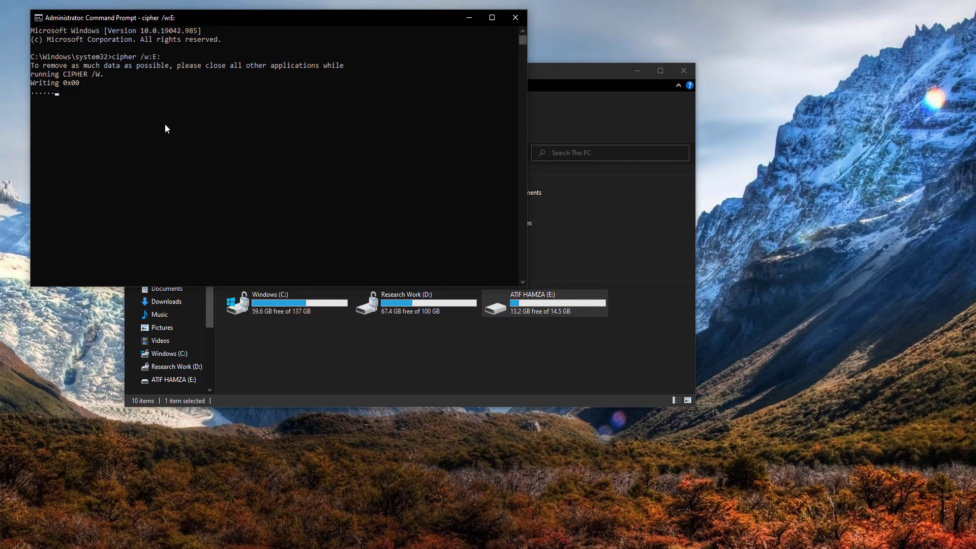
mouse_move(209, 123)
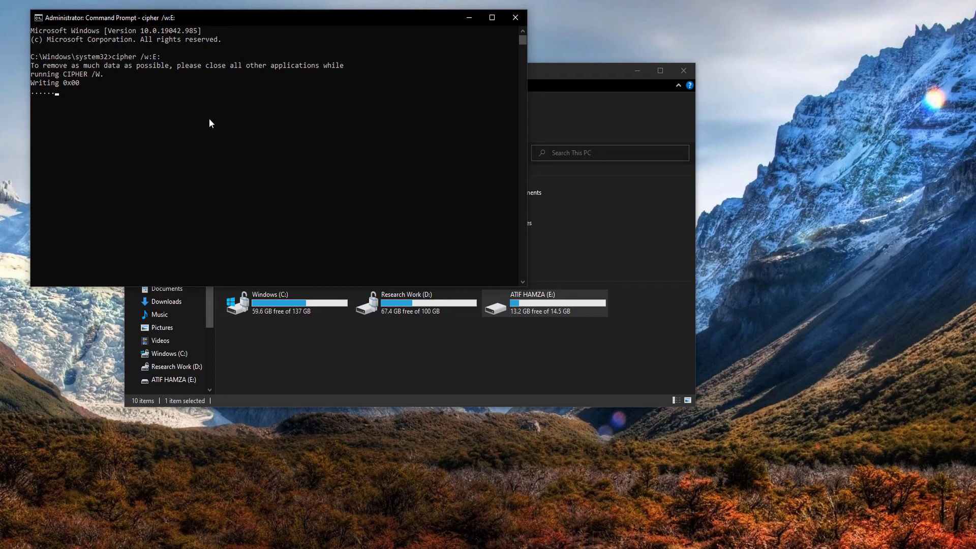
mouse_move(128, 134)
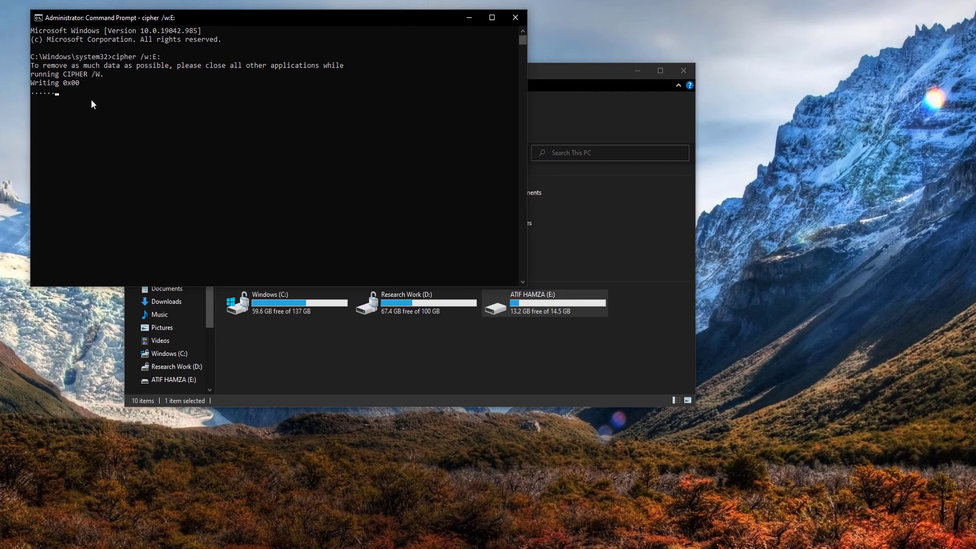
mouse_move(114, 109)
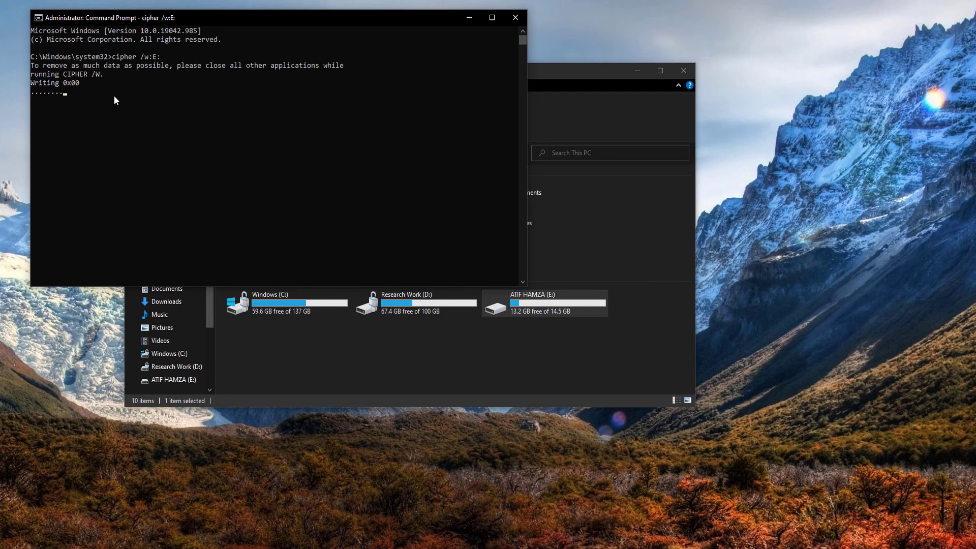
mouse_move(151, 102)
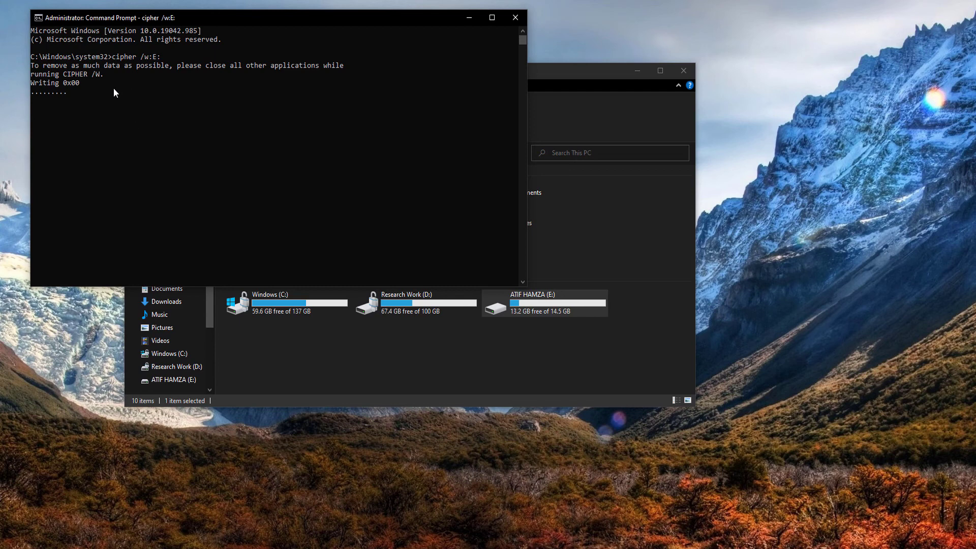
mouse_move(91, 94)
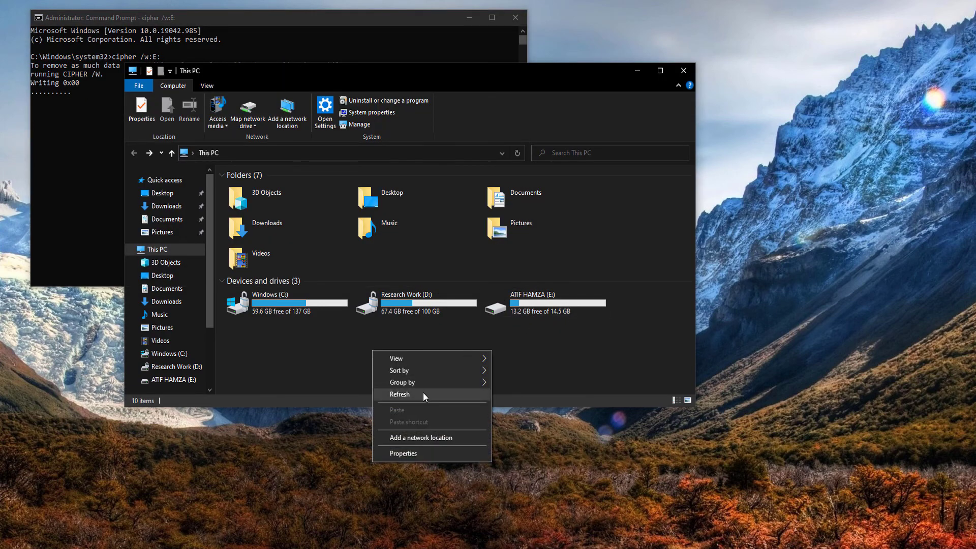
- Refresh This PC so E: shows 12.2 GB free and view its EFSTMPWP folder
click(400, 394)
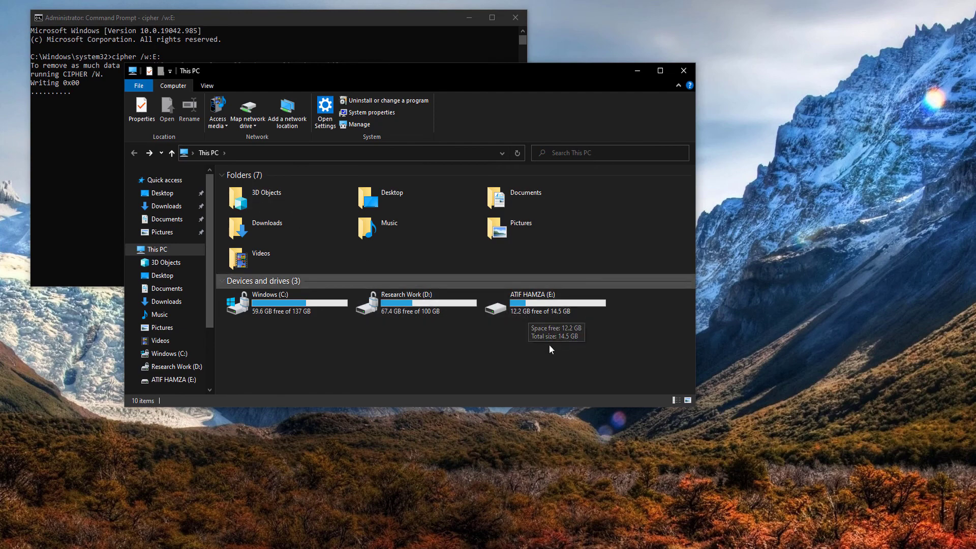
double_click(532, 302)
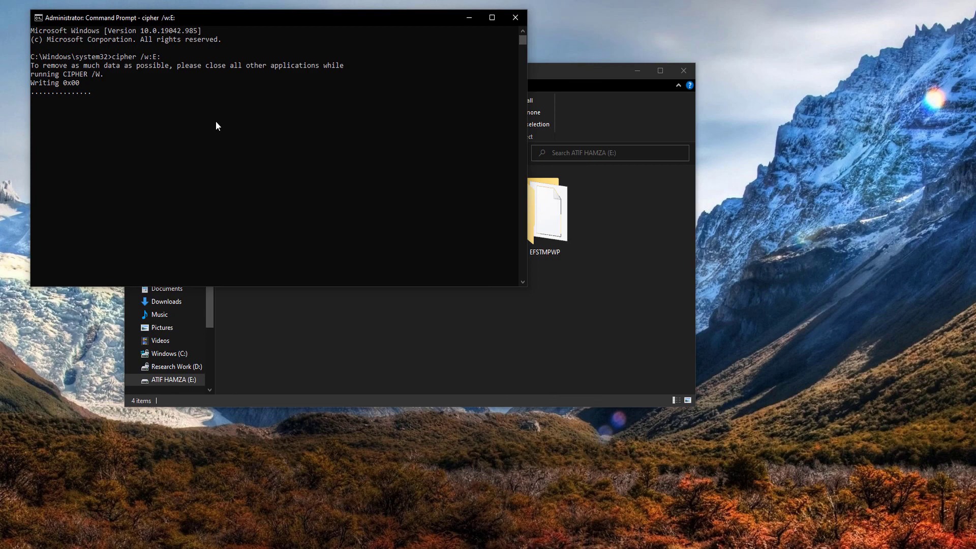
mouse_move(270, 118)
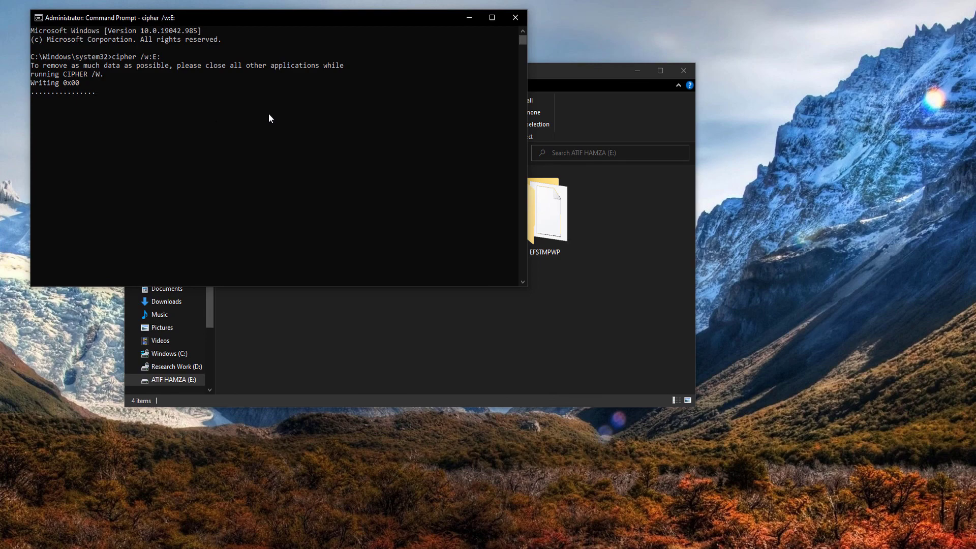